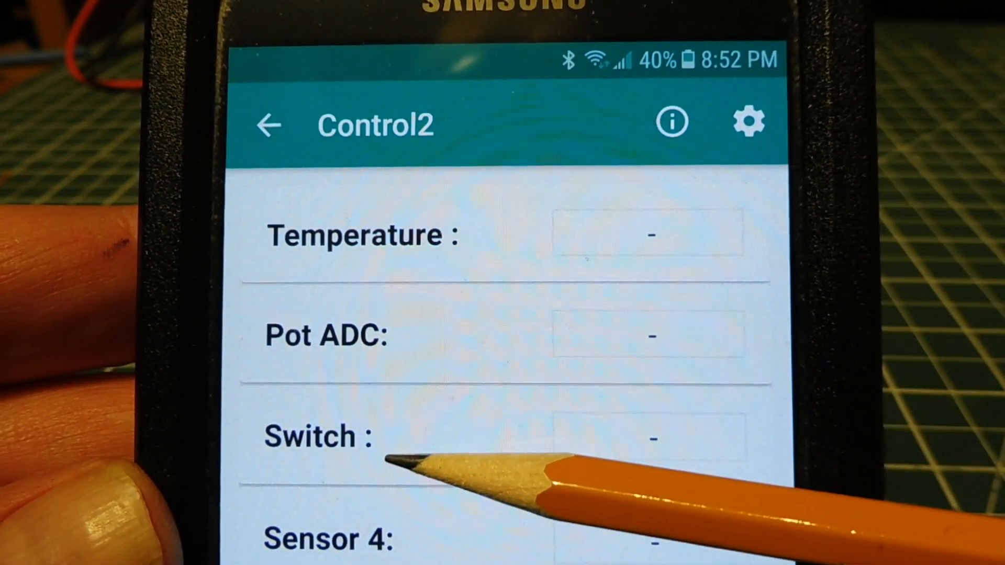
{"action": "mouse_move", "coordinate": [641, 346]}
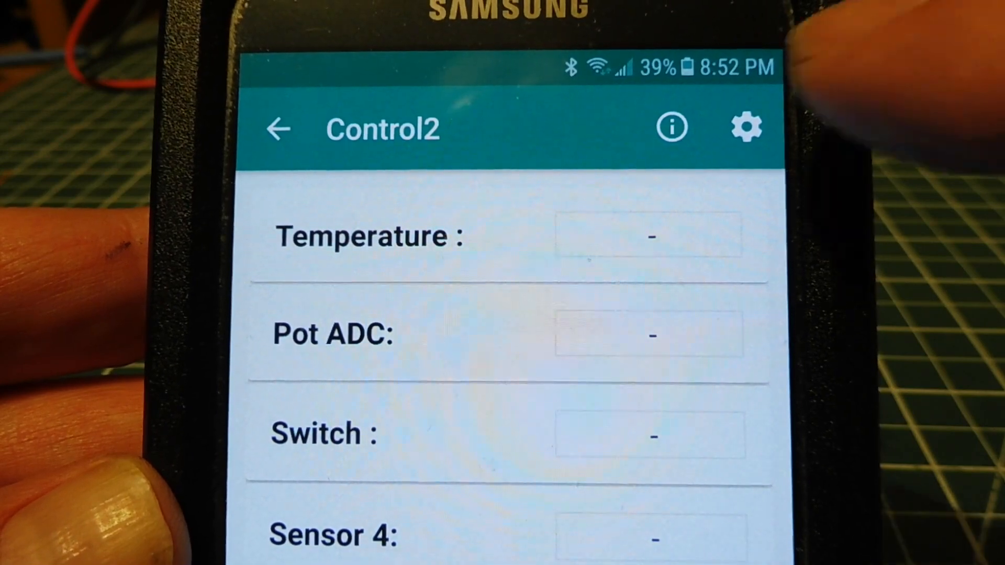
Show the Sensor Rename list: Temperature, Pot ADC, Switch, then Sensor 4 through Sensor 10
{"action": "left_click", "coordinate": [744, 128]}
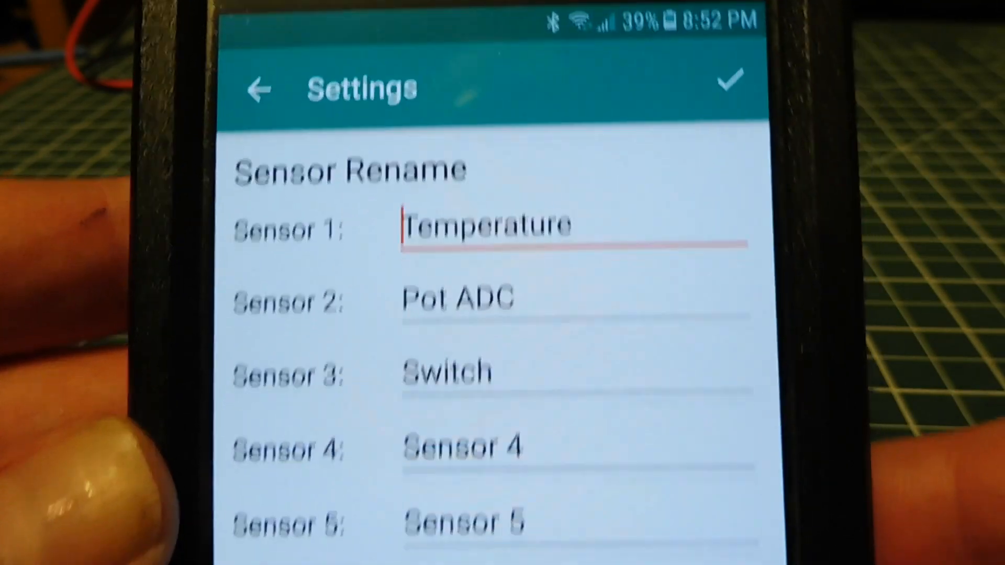
{"action": "scroll", "scroll_direction": "down", "scroll_amount": 3}
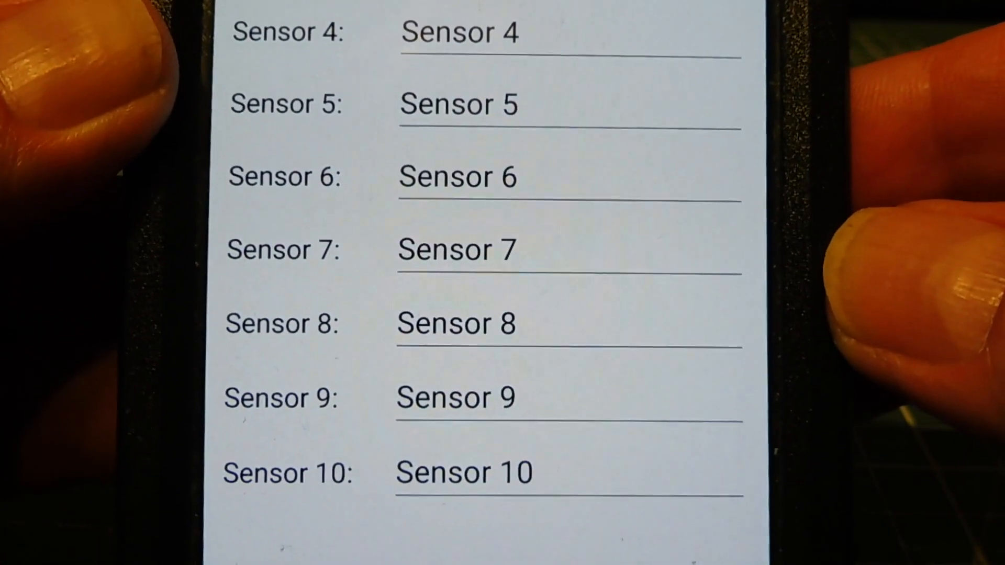
{"action": "scroll", "scroll_direction": "down", "scroll_amount": 3}
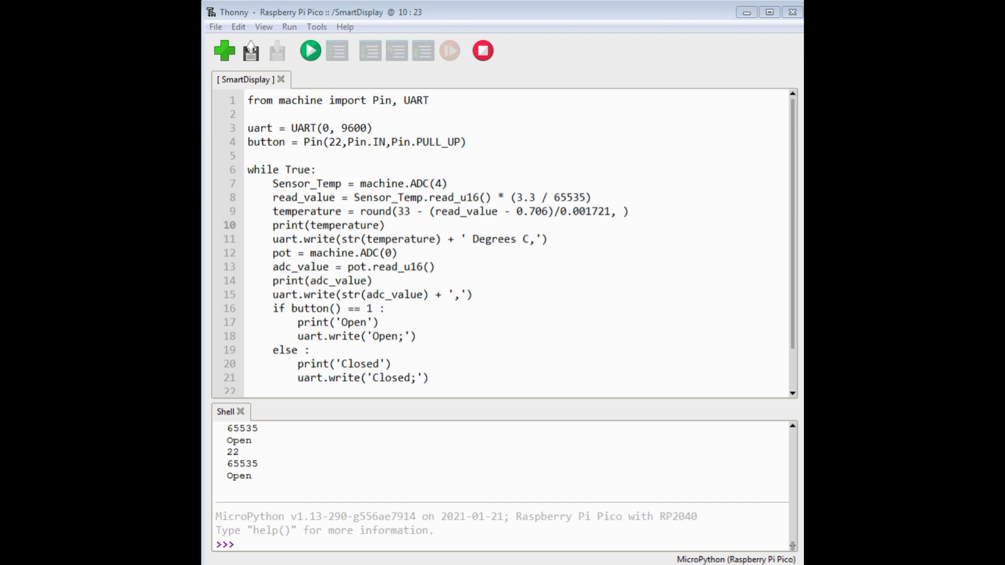
{"action": "mouse_move", "coordinate": [612, 122]}
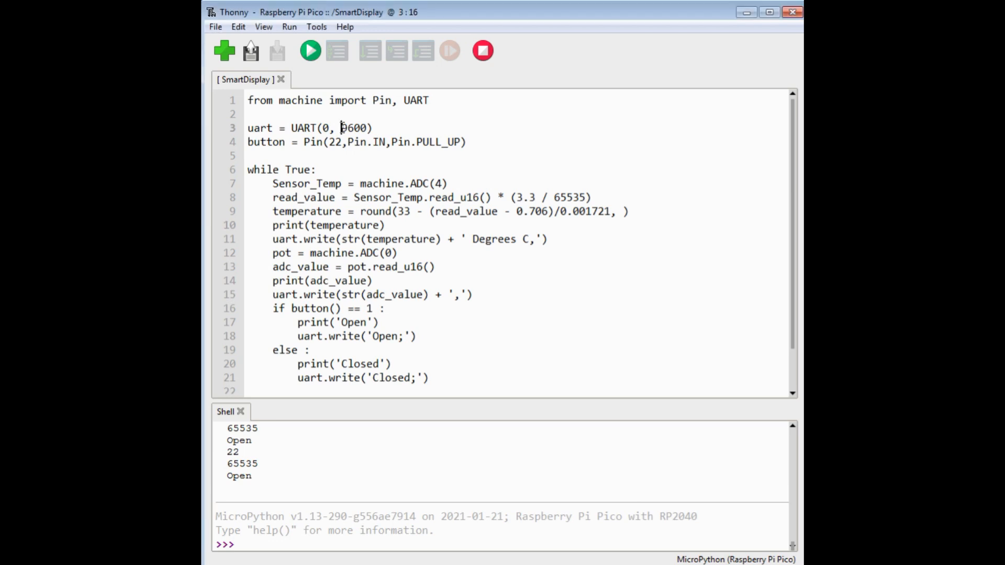
{"action": "double_click", "coordinate": [353, 127]}
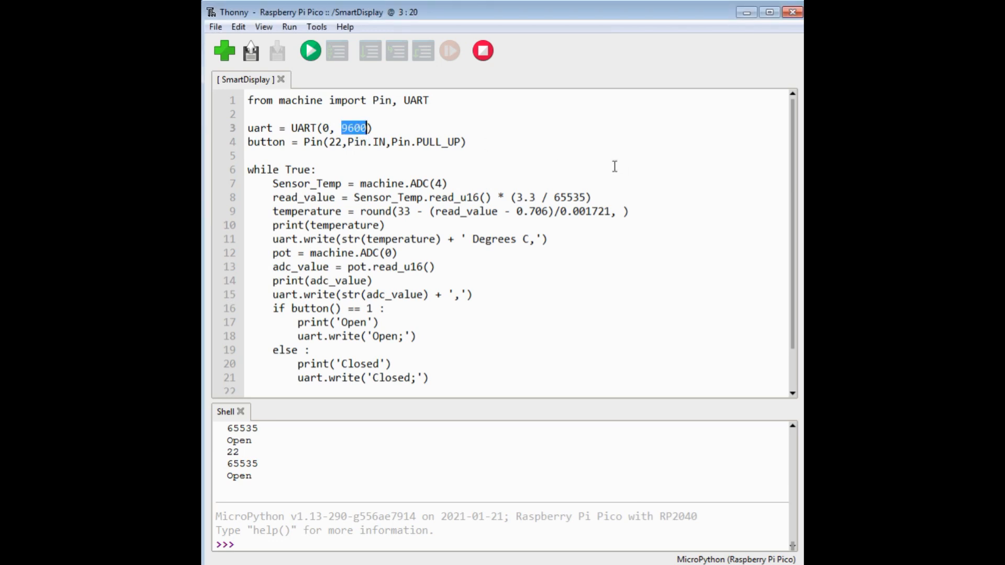
{"action": "left_click", "coordinate": [372, 128]}
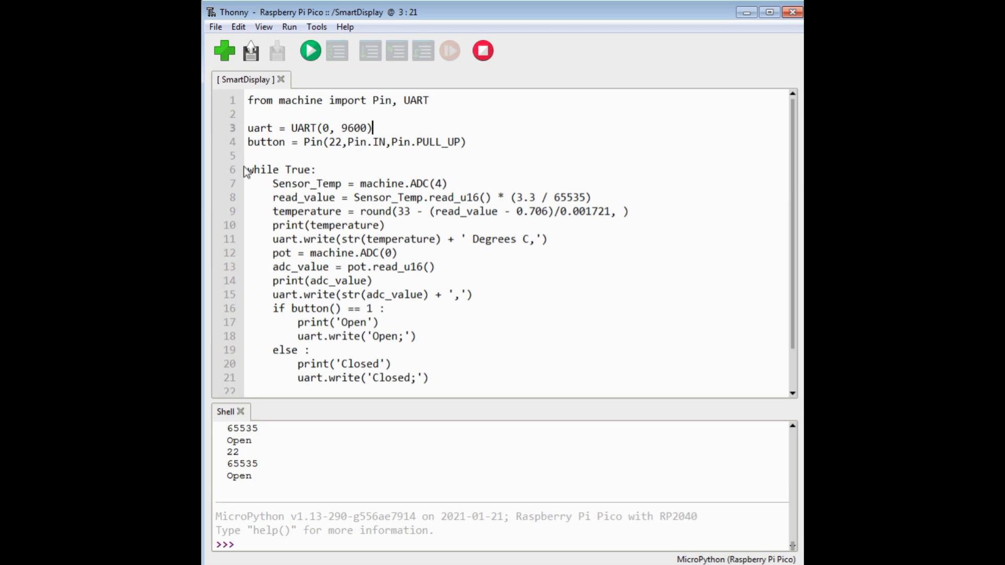
{"action": "double_click", "coordinate": [262, 170]}
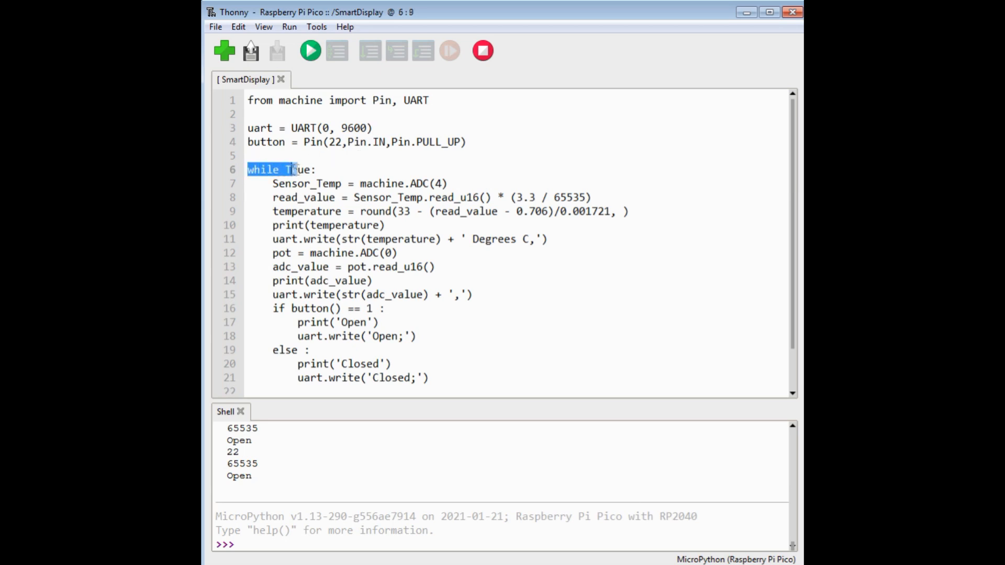
{"action": "left_click_drag", "start_coordinate": [272, 183], "coordinate": [346, 225]}
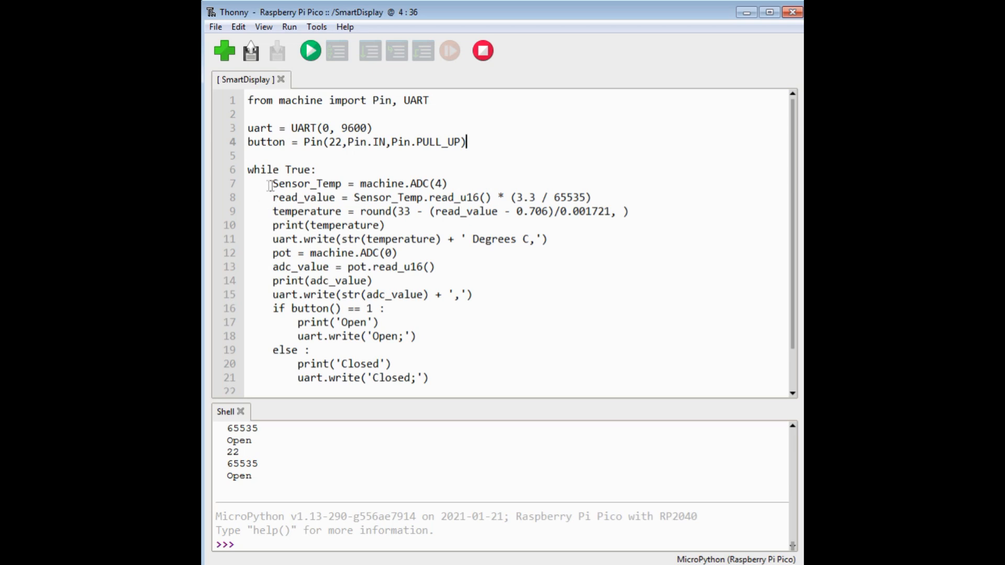
{"action": "left_click_drag", "start_coordinate": [272, 183], "coordinate": [397, 252]}
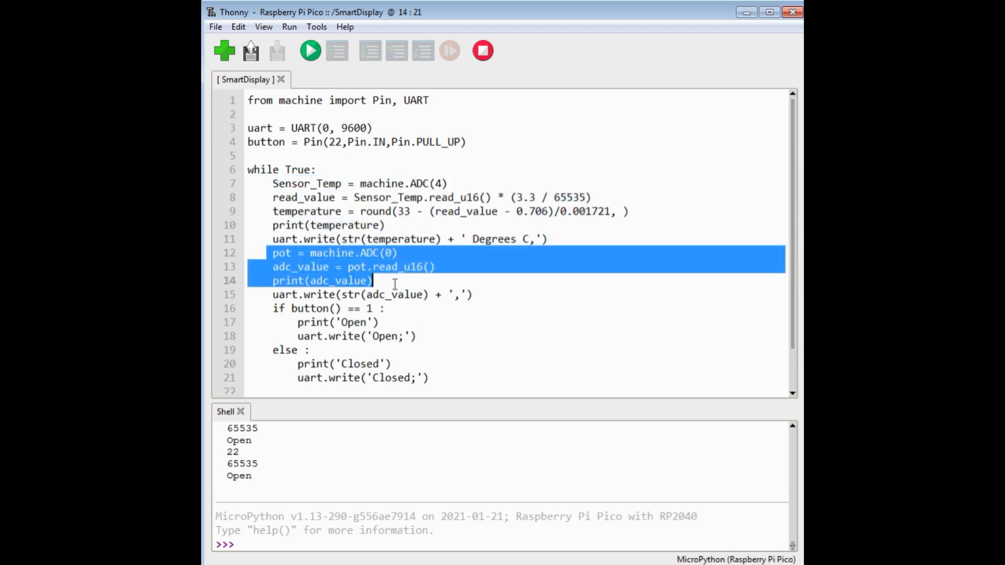
{"action": "left_click", "coordinate": [474, 294]}
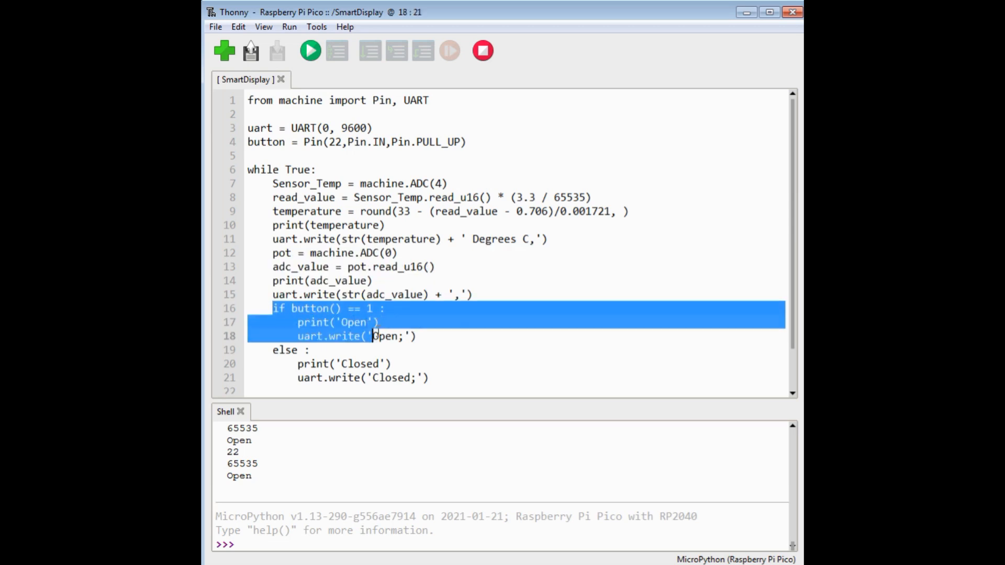
{"action": "left_click_drag", "start_coordinate": [372, 335], "coordinate": [428, 378]}
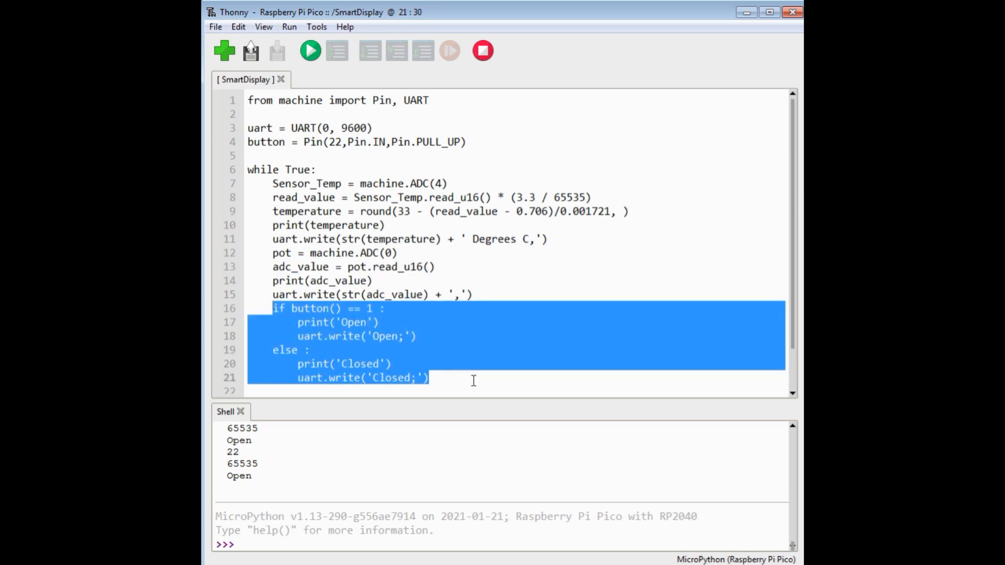
{"action": "left_click", "coordinate": [468, 141]}
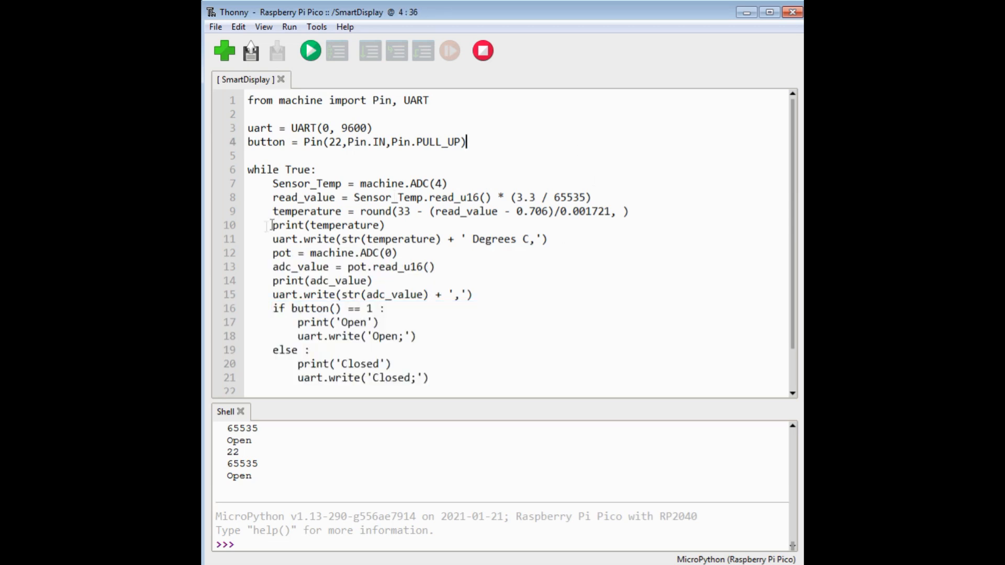
{"action": "double_click", "coordinate": [302, 239]}
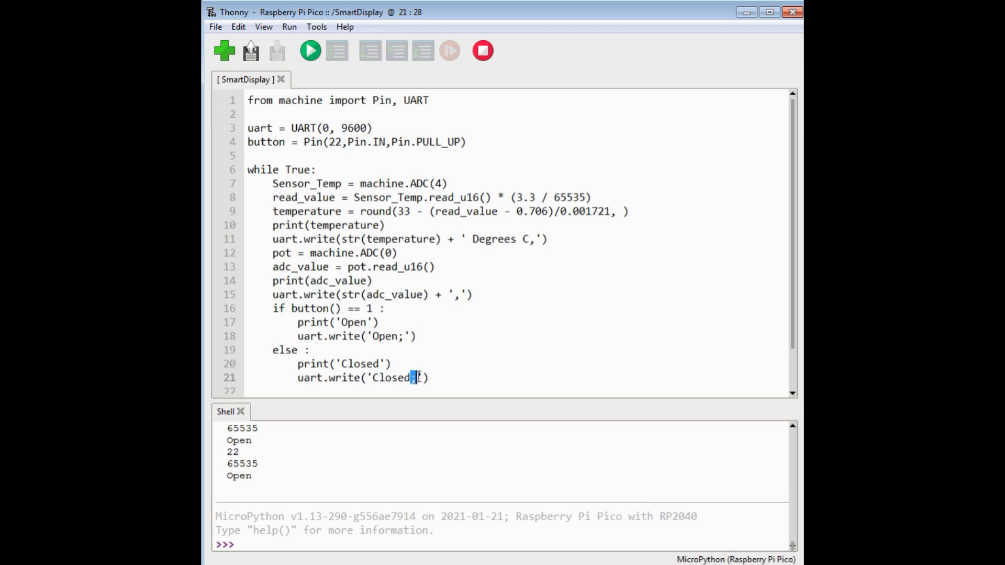
{"action": "mouse_move", "coordinate": [553, 316]}
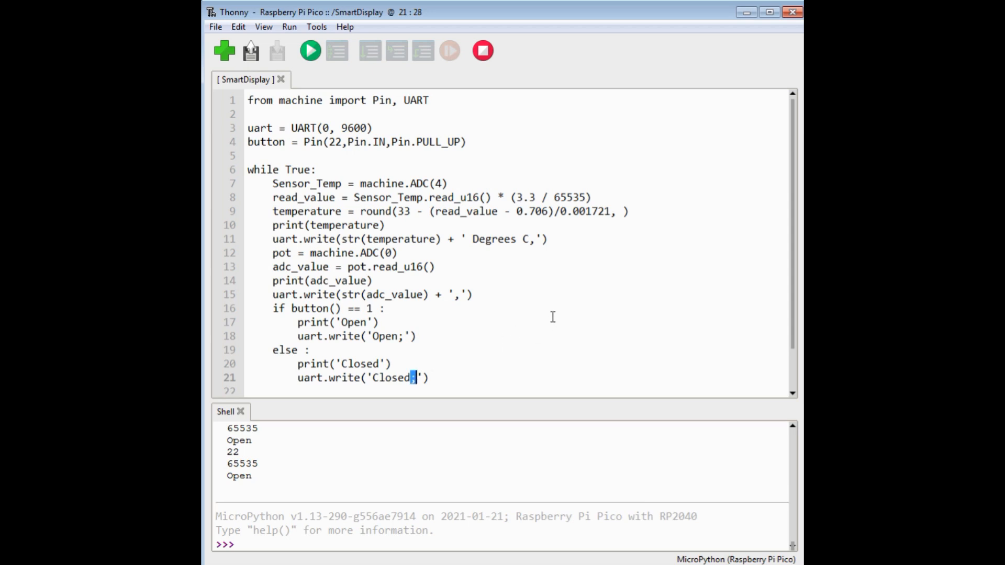
{"action": "mouse_move", "coordinate": [547, 316]}
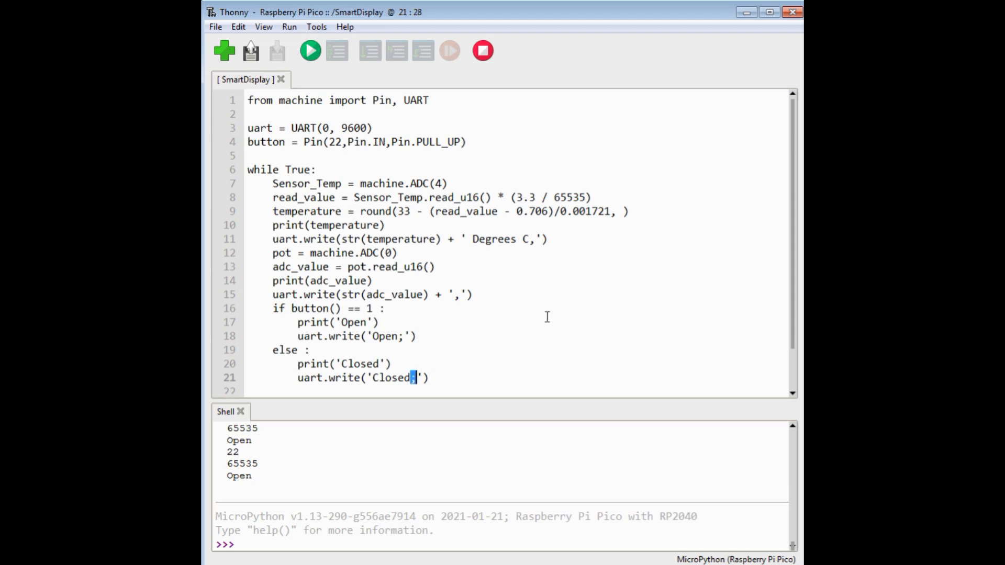
{"action": "mouse_move", "coordinate": [468, 366]}
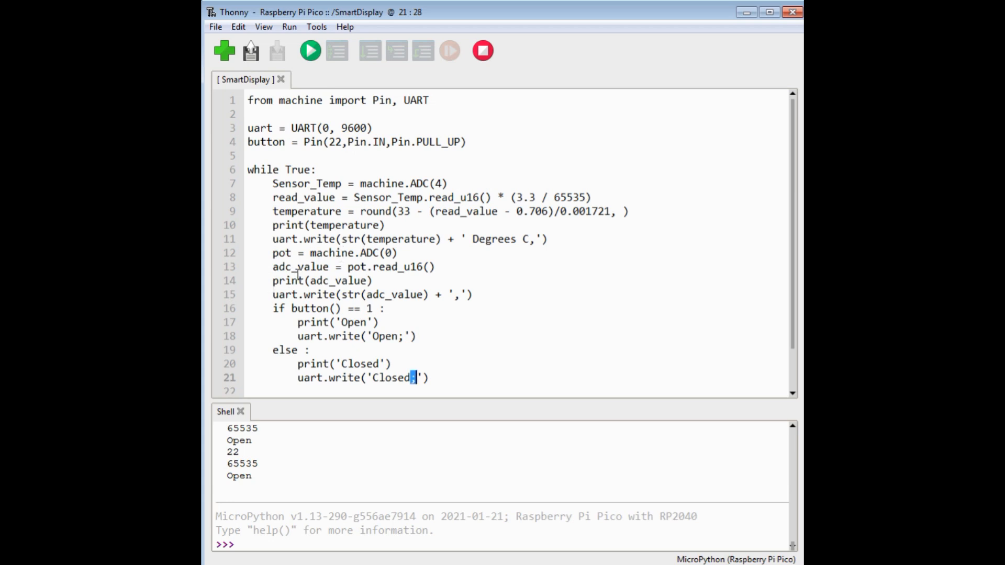
{"action": "mouse_move", "coordinate": [282, 336]}
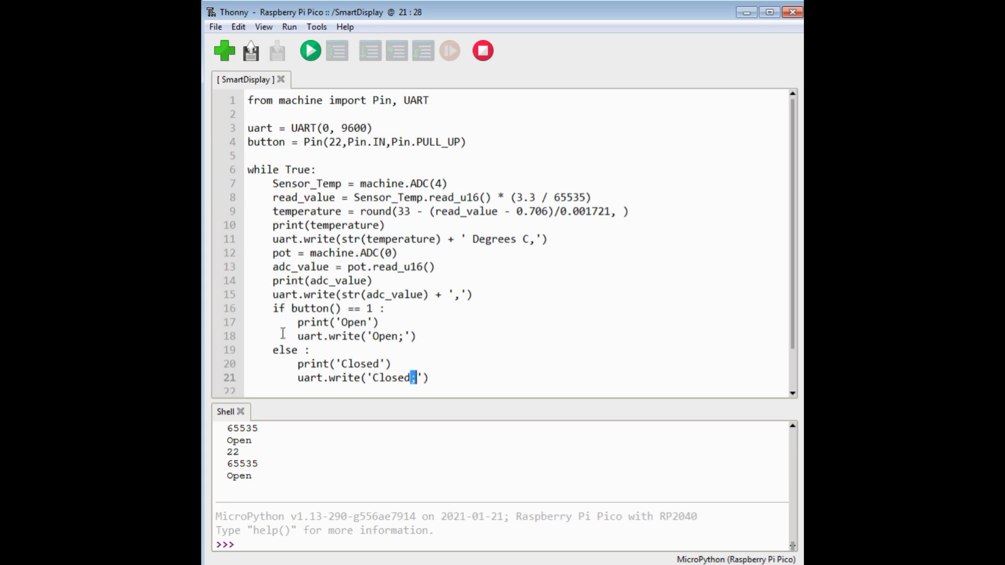